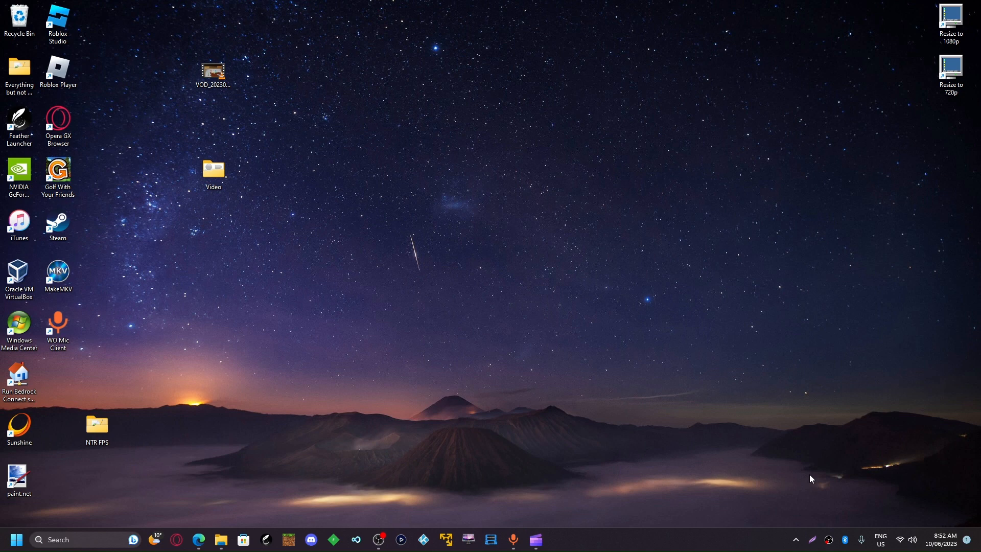
mouse_move(808, 473)
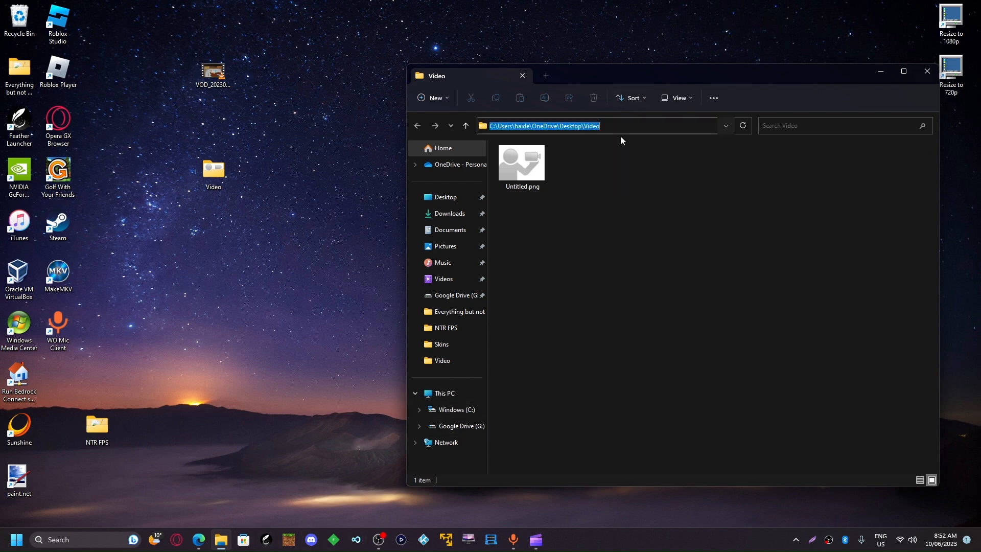
Connect to ftp://192.168.1.5, browse to storage_mlc/usr/save/system/act and select 80000004
text(ftp://192.168.)
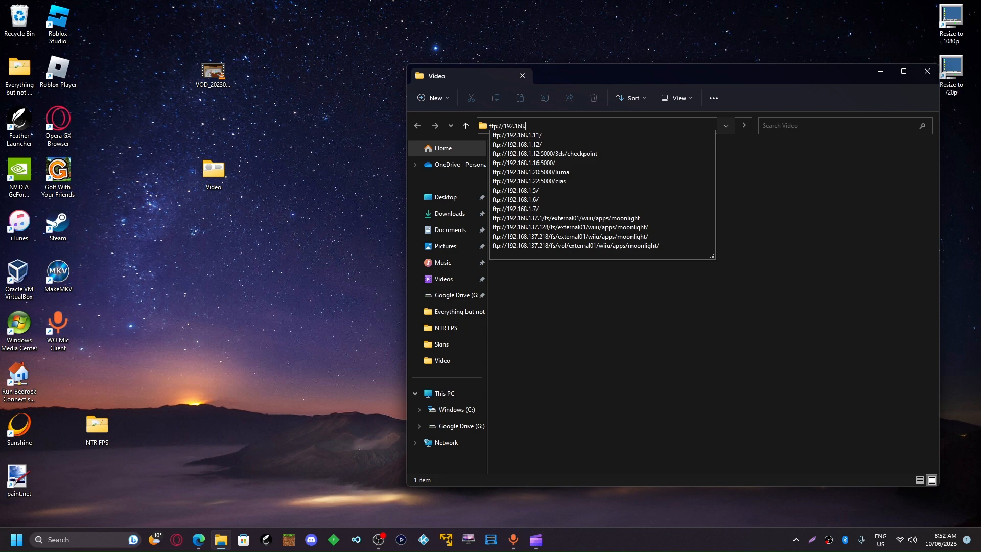
click(516, 189)
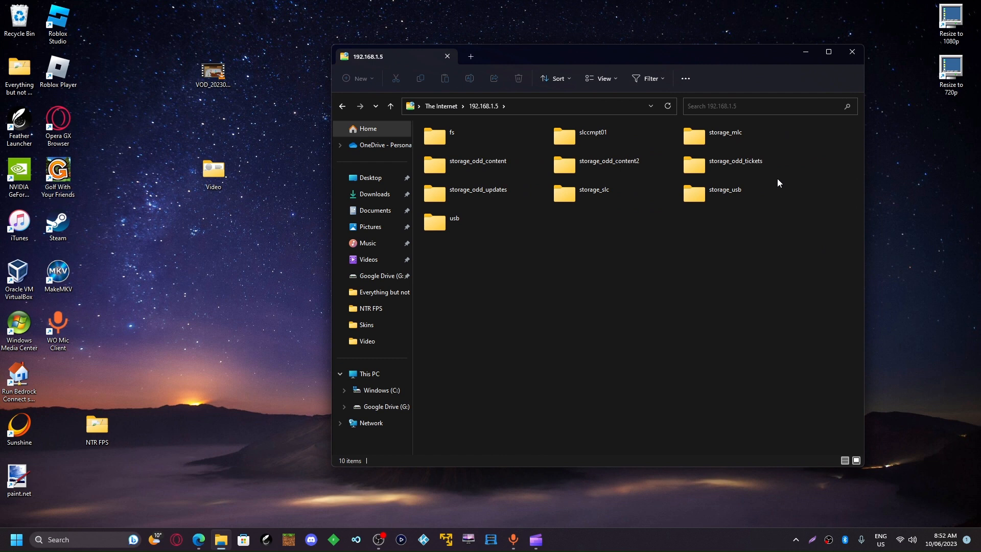
click(590, 135)
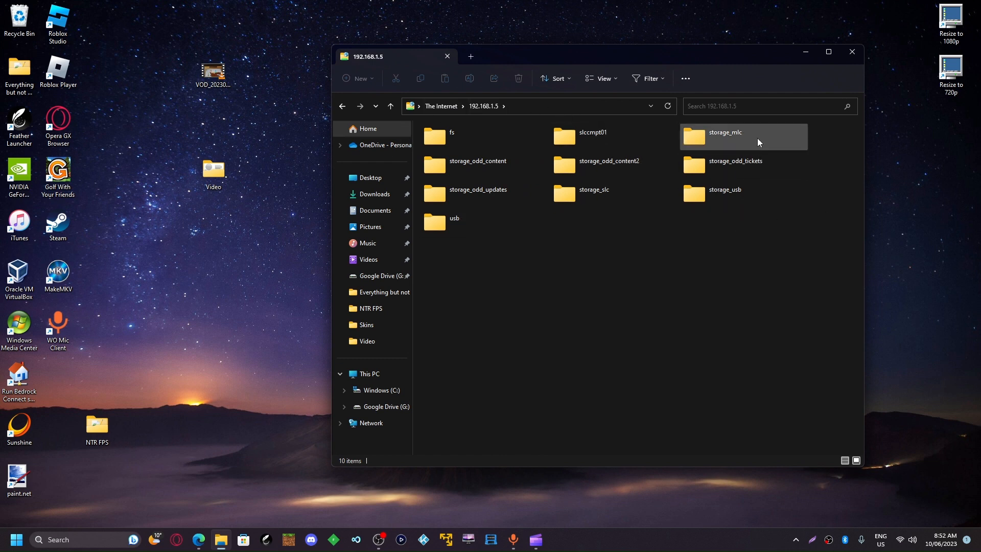
double_click(724, 136)
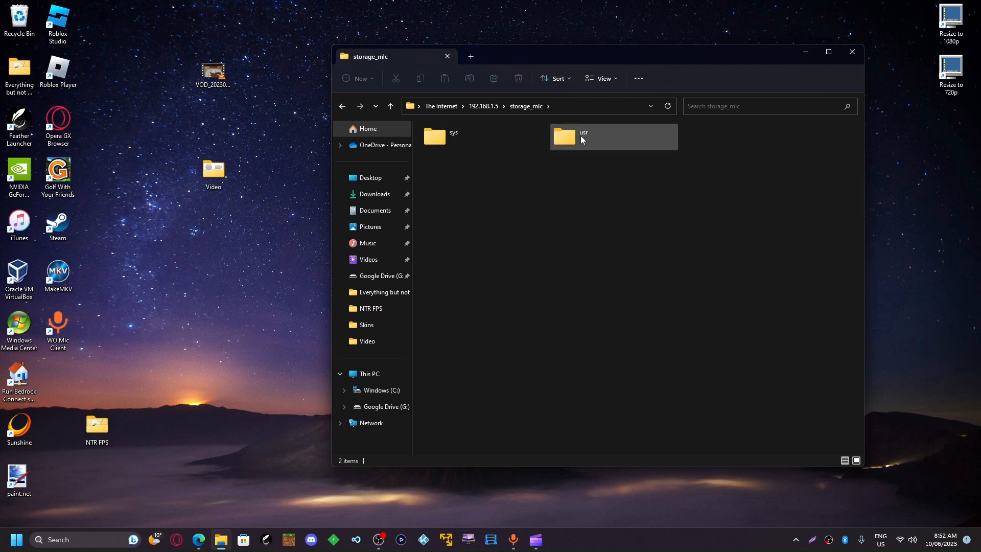
double_click(582, 136)
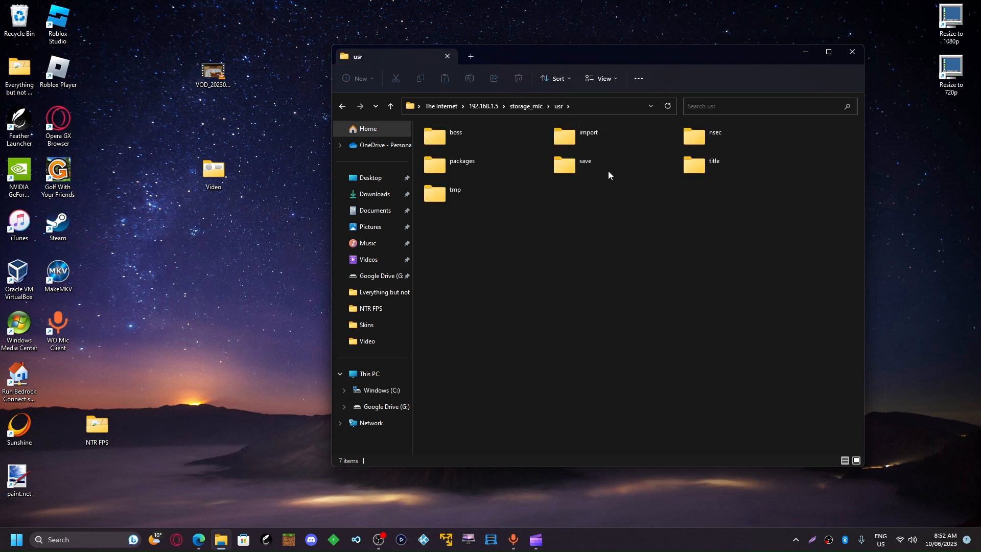
double_click(564, 164)
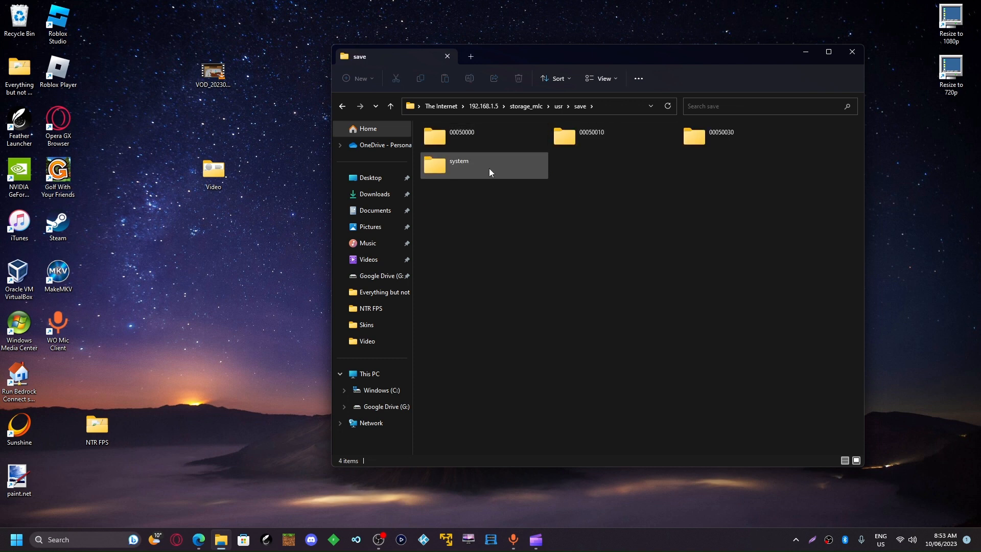
double_click(459, 165)
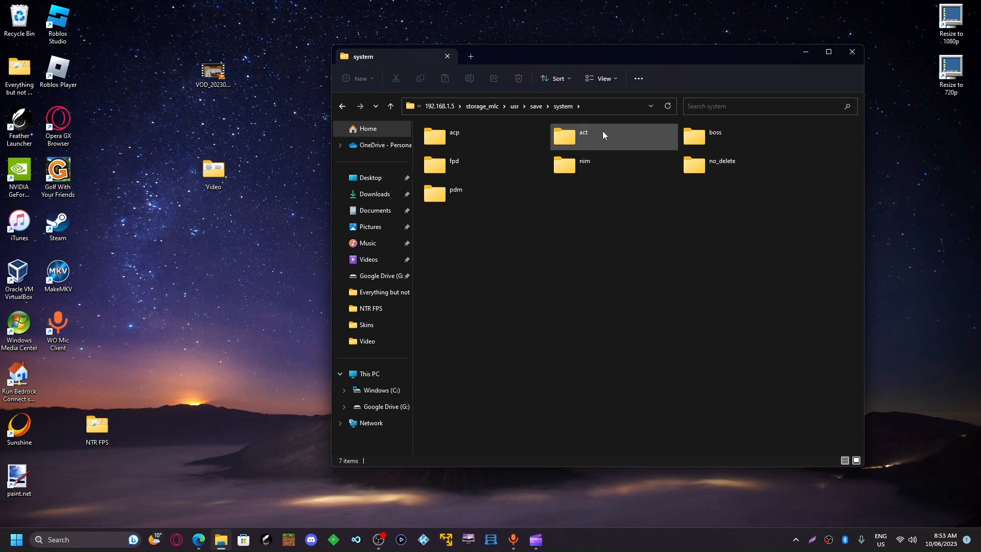
double_click(582, 136)
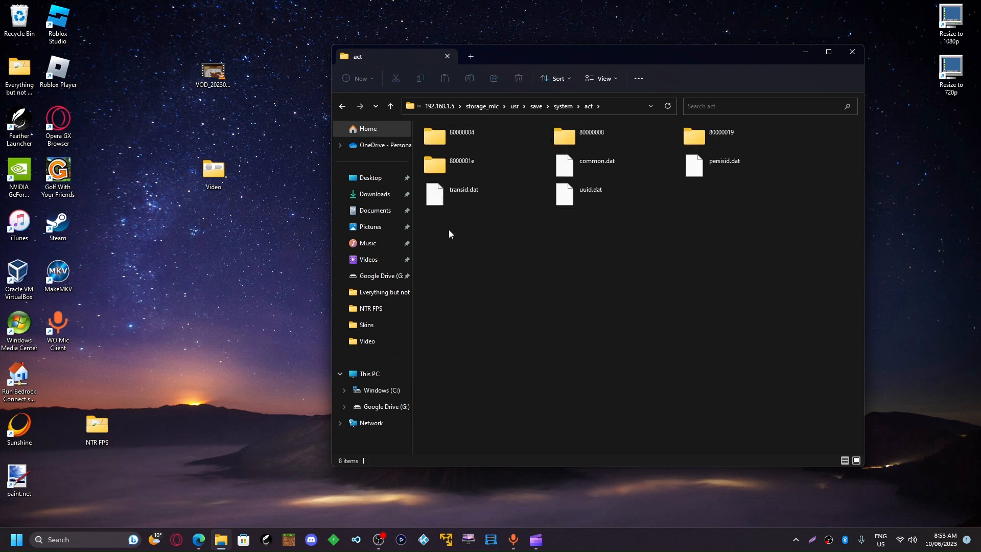
click(460, 136)
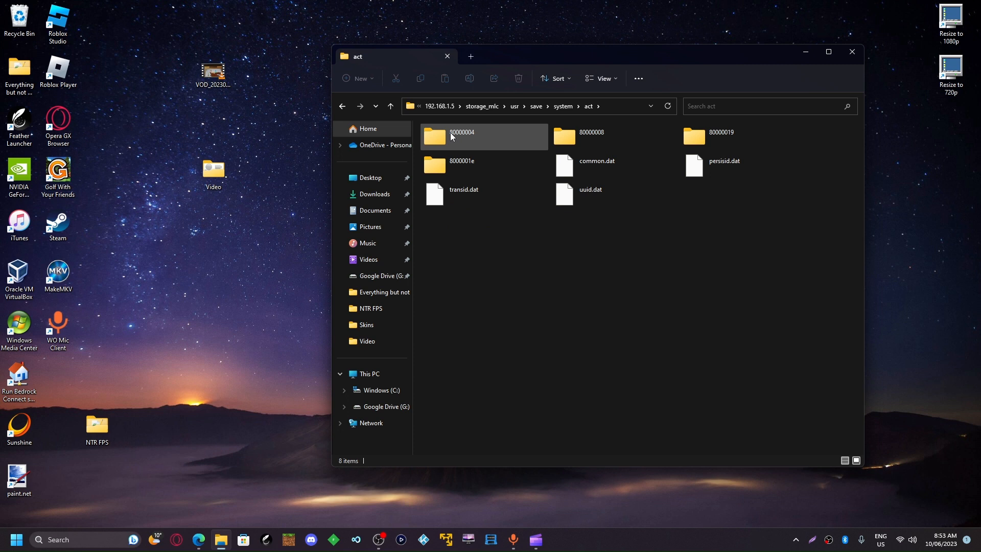
Open the 80000004 account folder listing account.dat and miiimg00–08.dat
double_click(460, 136)
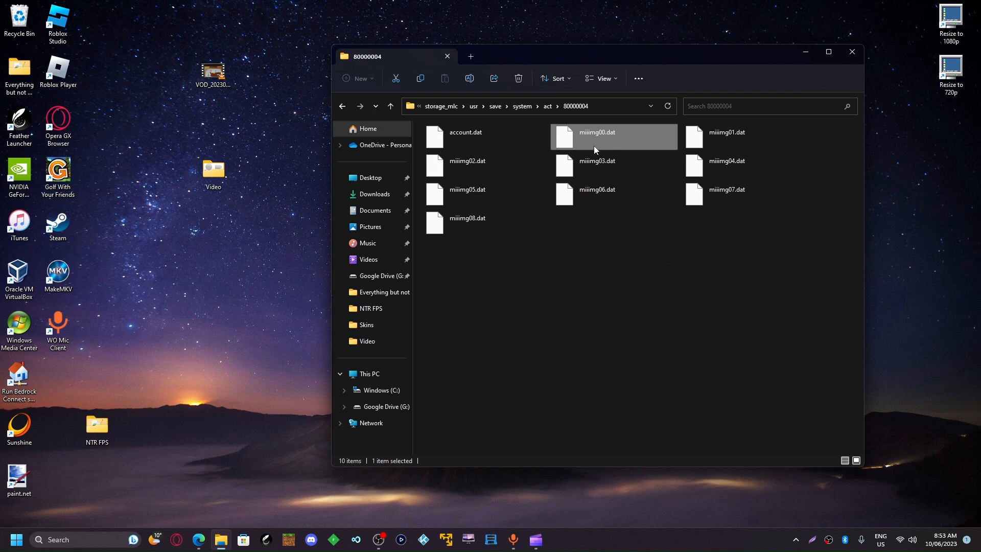
mouse_move(606, 142)
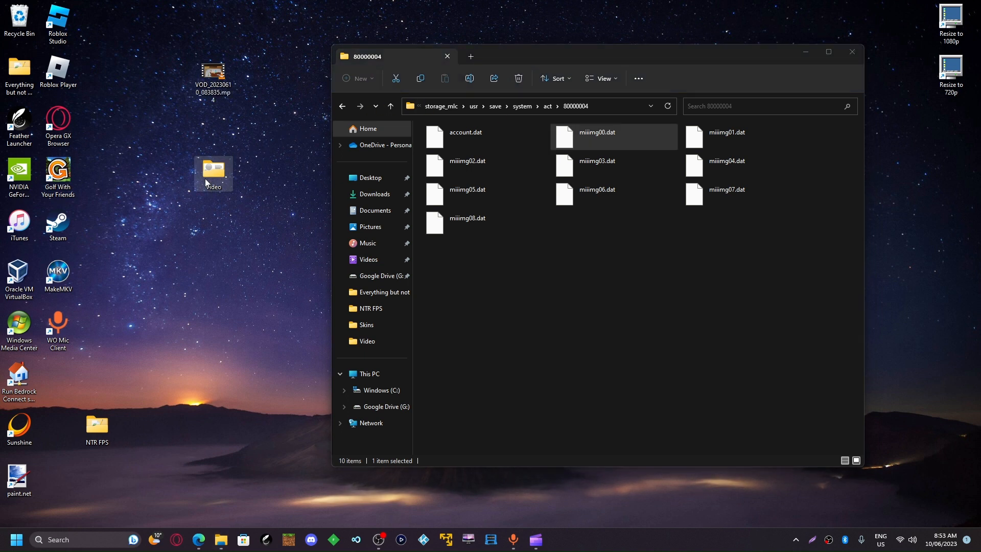
Open the desktop Video folder and select the copied miiimg00.dat
double_click(213, 172)
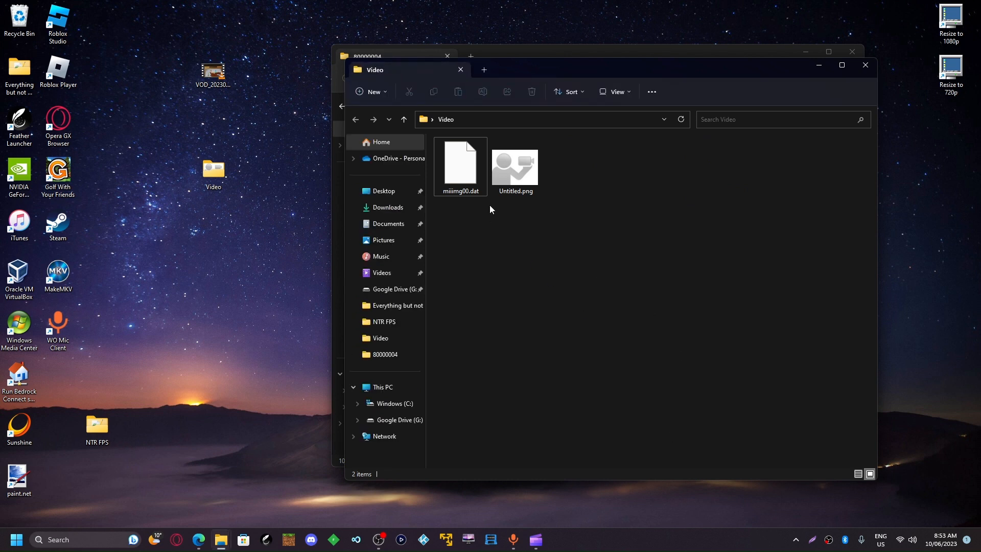
mouse_move(460, 166)
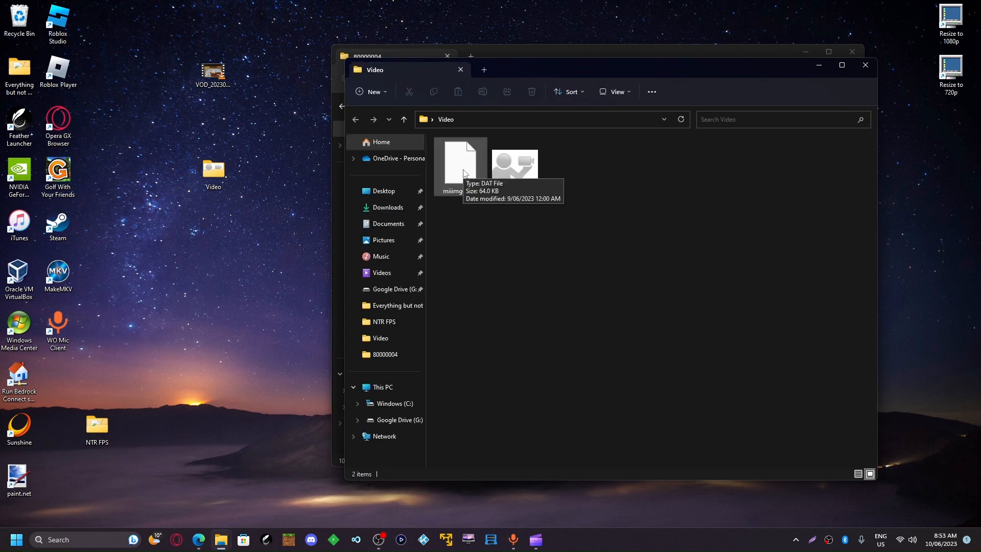
click(460, 166)
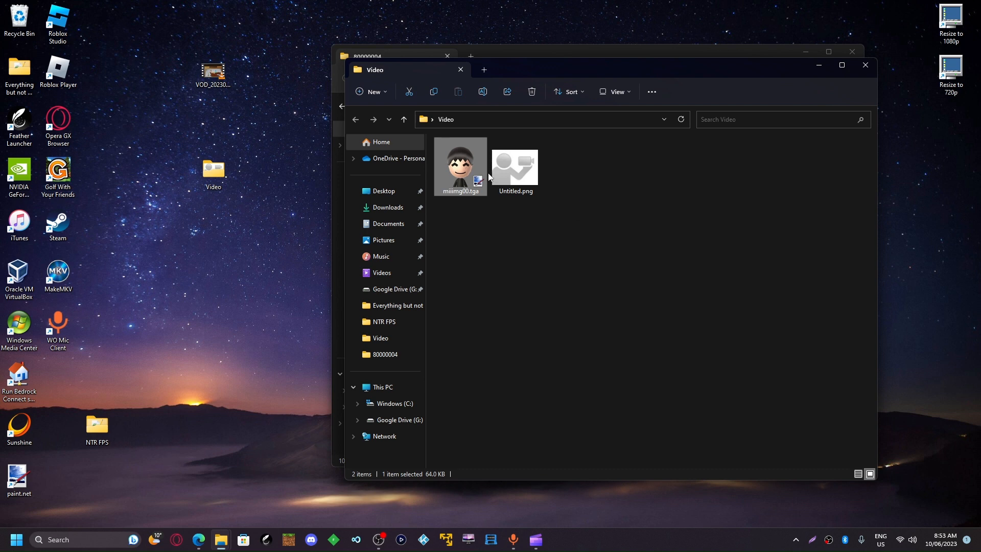
mouse_move(462, 169)
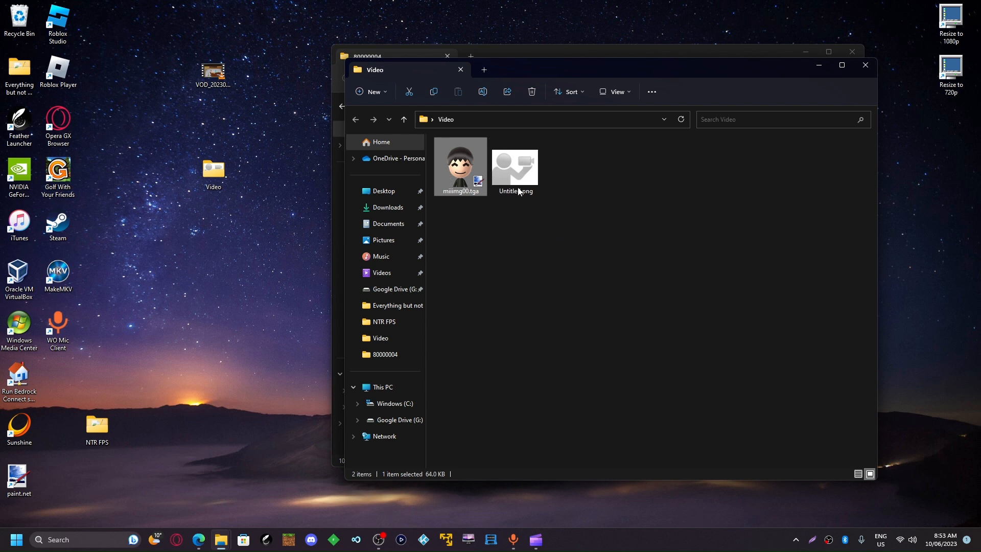
Open Untitled.png from the Video folder with paint.net
click(514, 166)
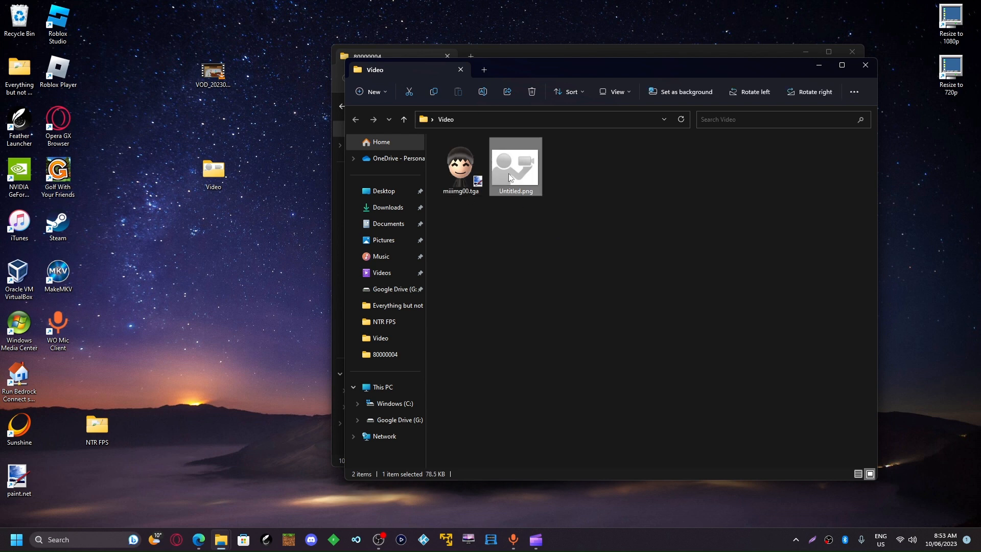
right_click(515, 166)
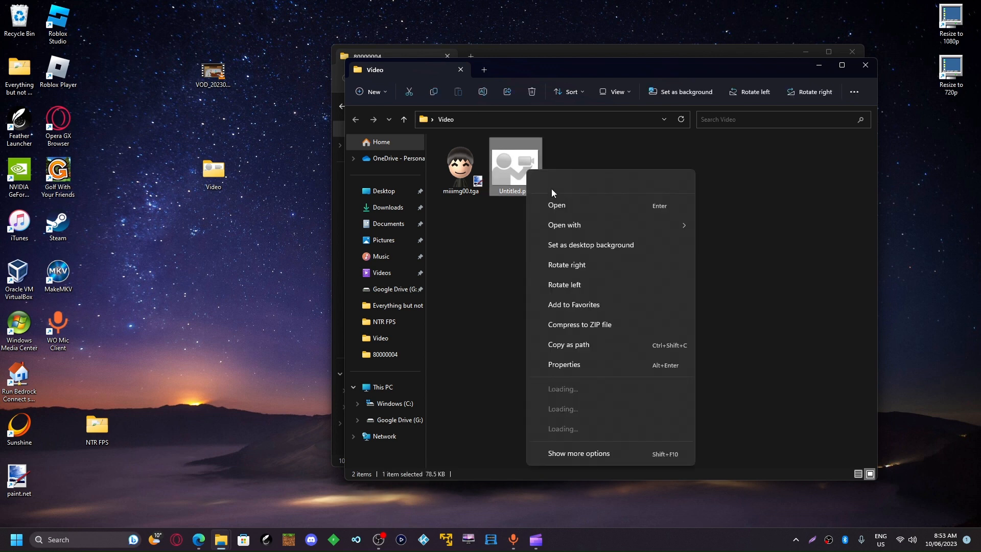
click(749, 257)
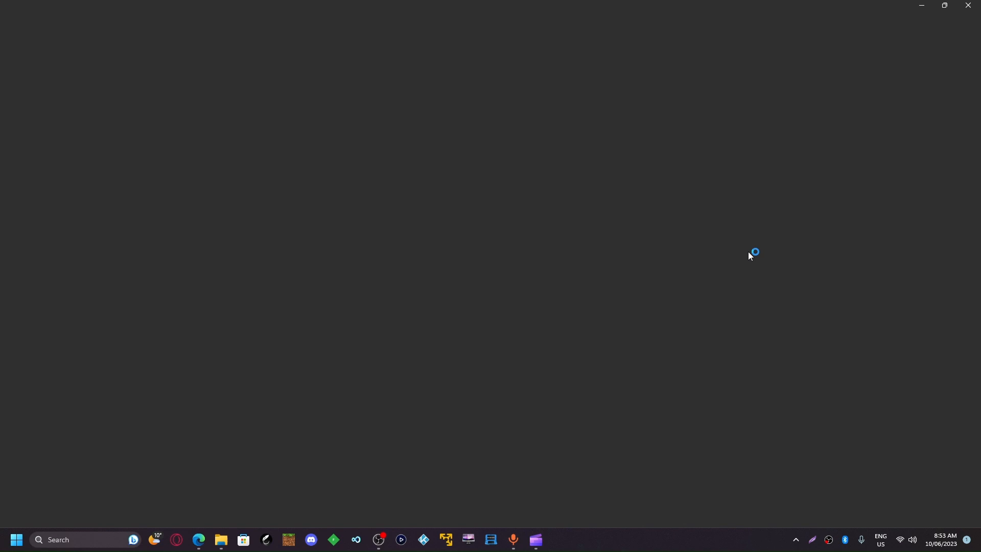
click(555, 544)
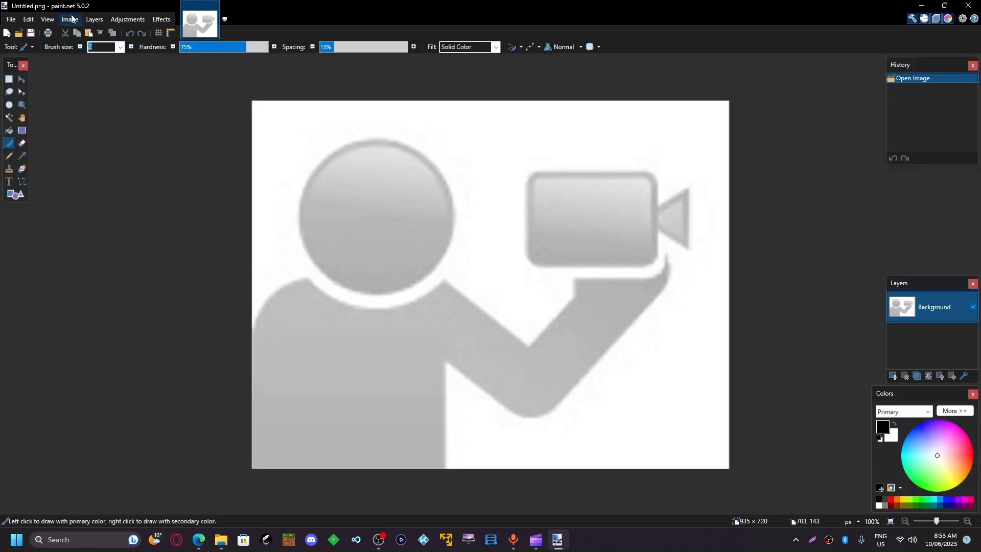
Resize Untitled.png by absolute size to 128 × 128 pixels, aspect ratio unlocked
click(70, 19)
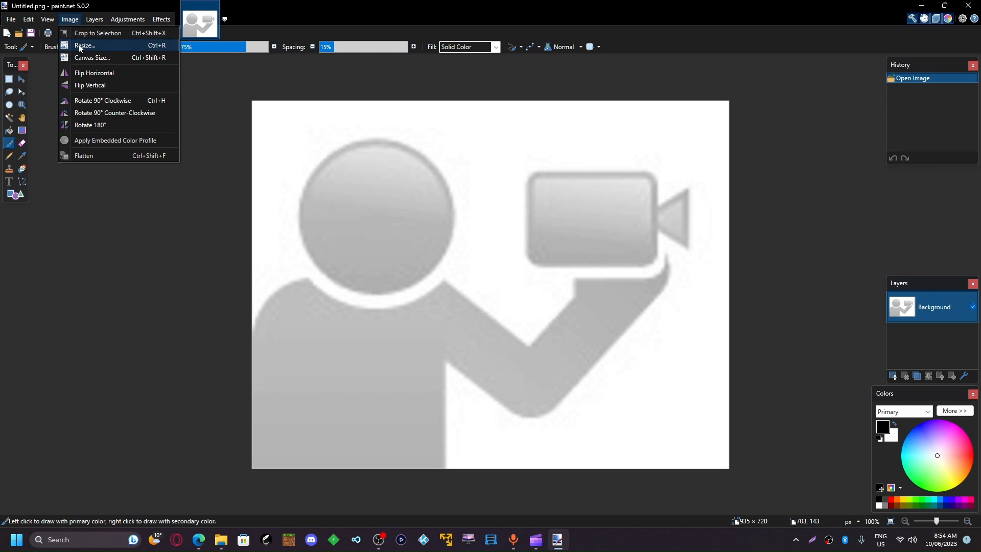
click(84, 45)
text(1)
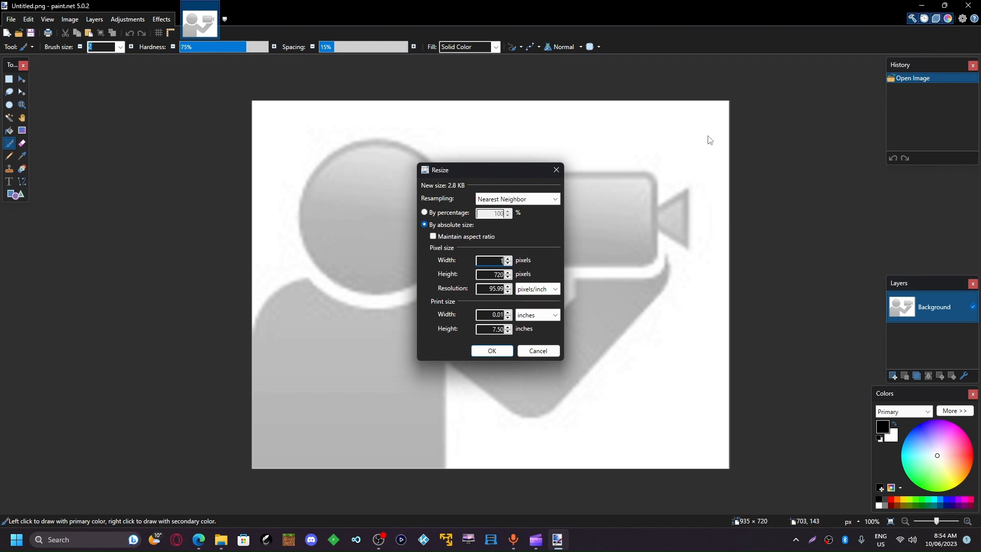
click(491, 351)
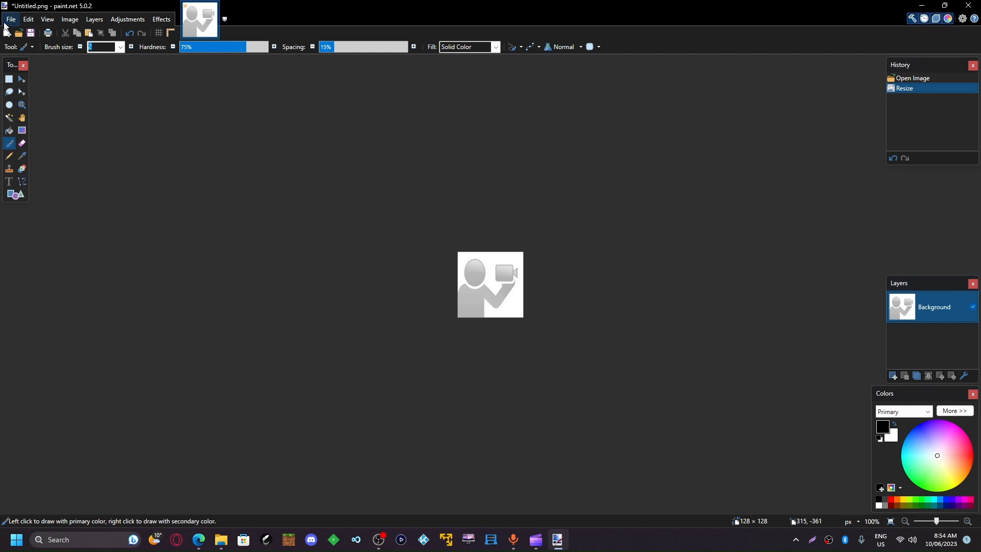
mouse_move(47, 104)
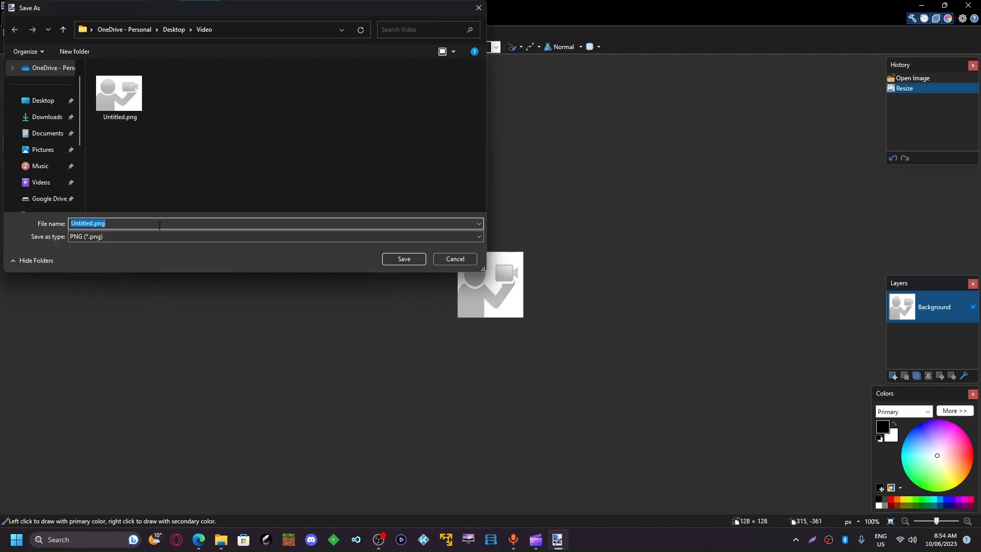
Save the resized image as edit.tga using the TGA (*.tga) file type
click(477, 236)
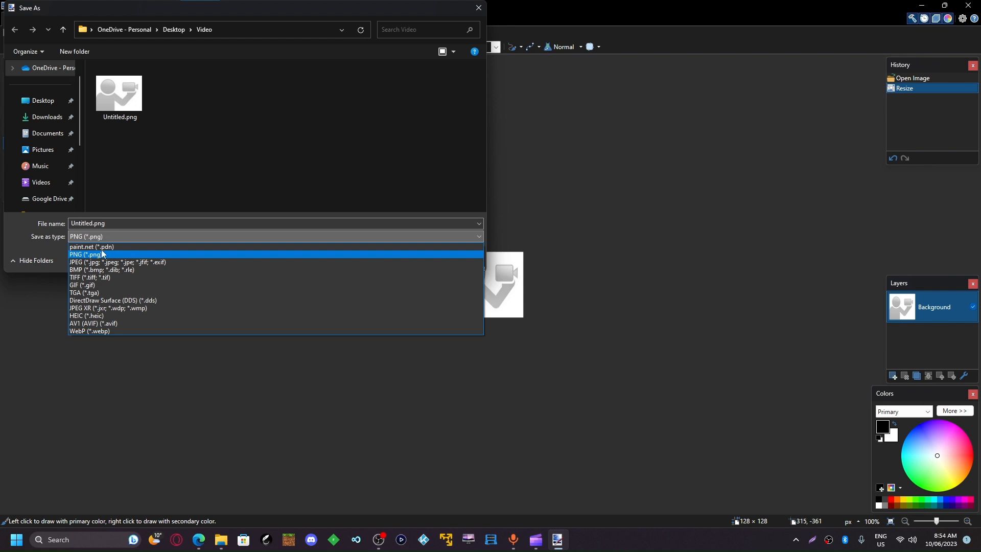
click(84, 293)
text(edit.tga)
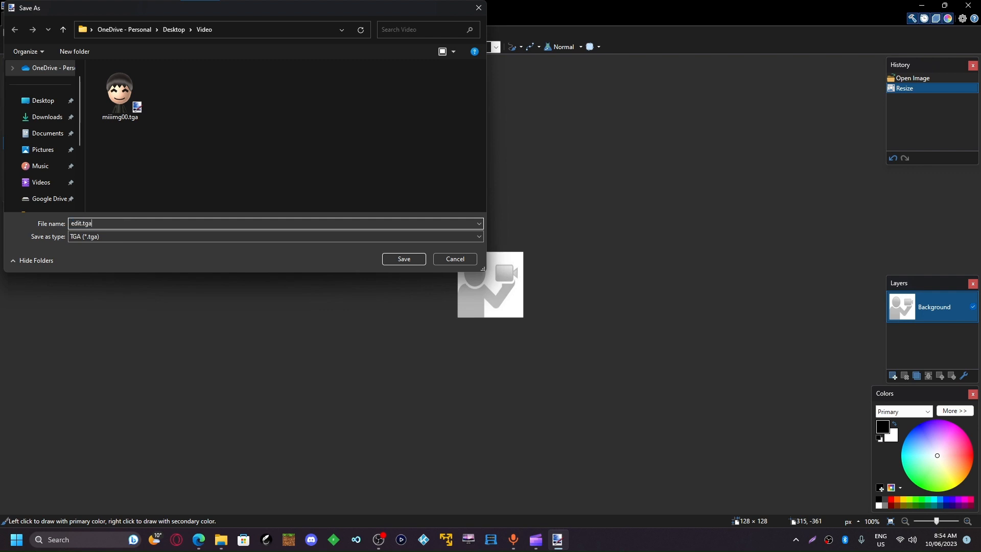
click(403, 259)
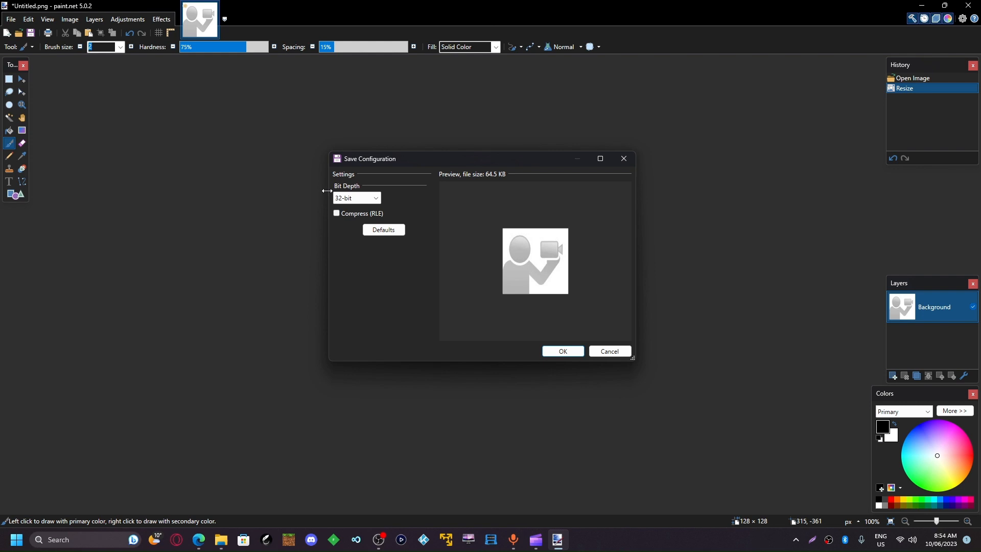
Confirm 32-bit uncompressed TGA settings for edit.tga and switch back to the Video folder
click(357, 198)
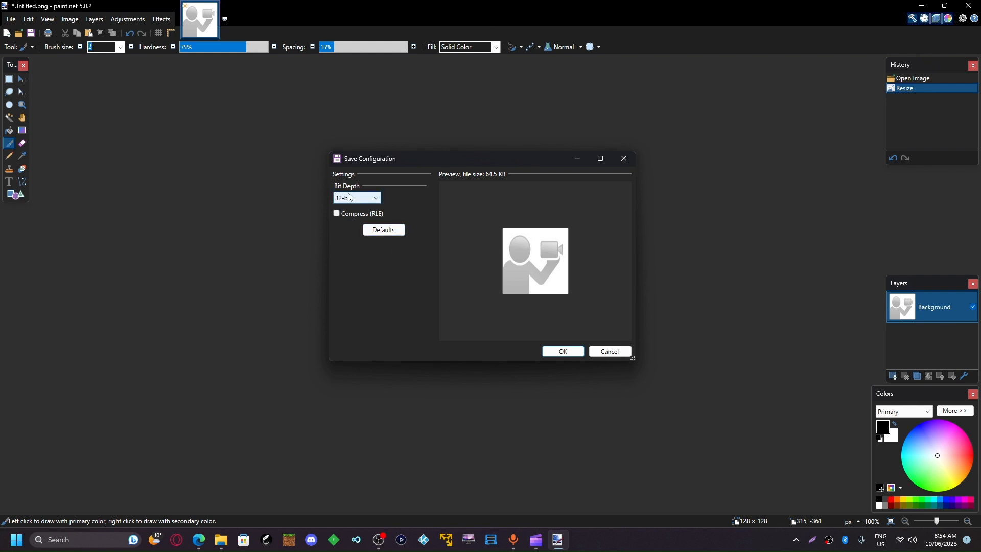
click(355, 197)
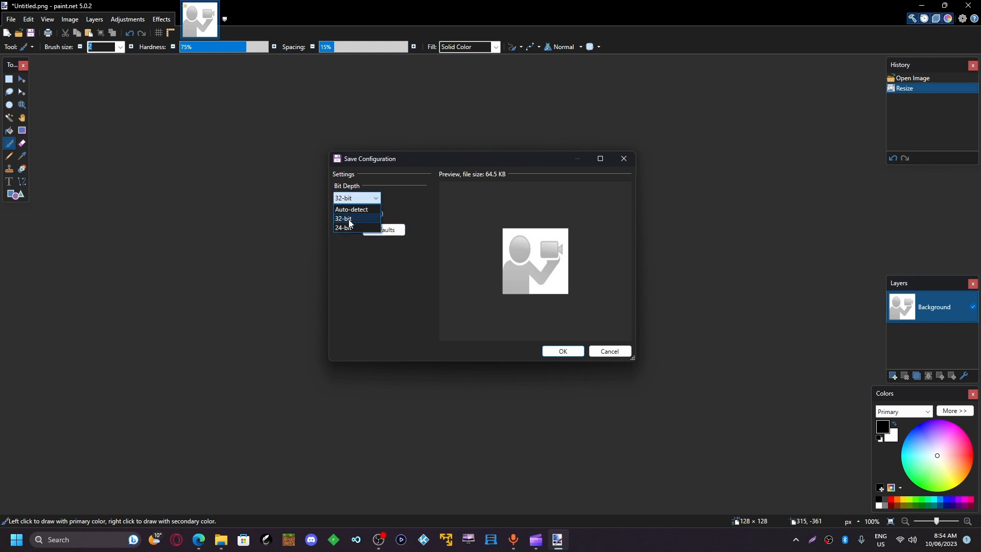
click(343, 218)
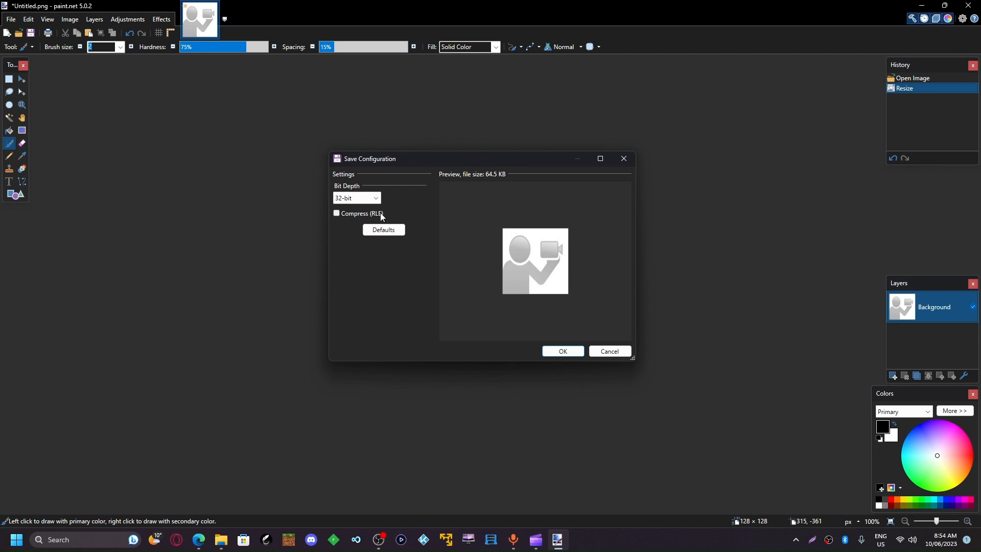
mouse_move(372, 217)
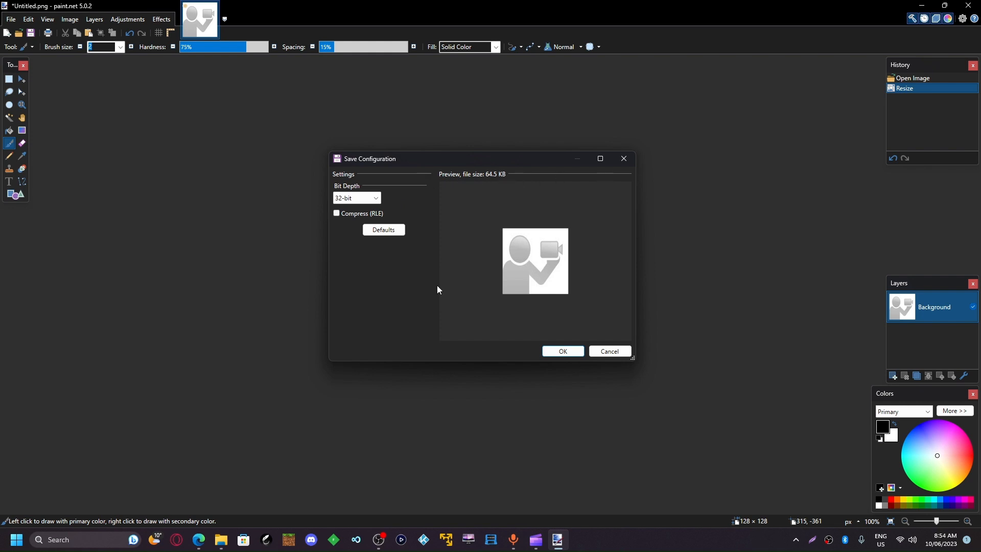
click(561, 351)
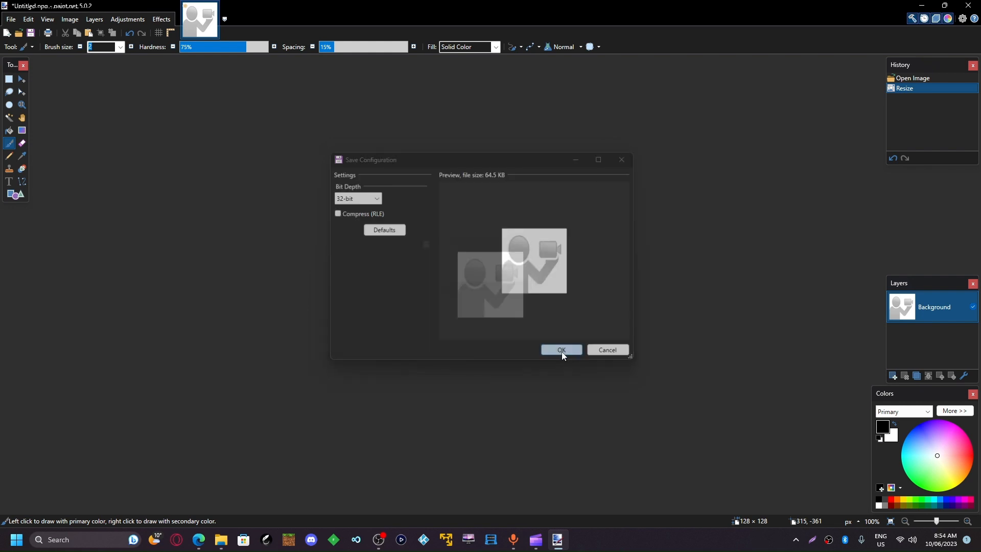
click(560, 349)
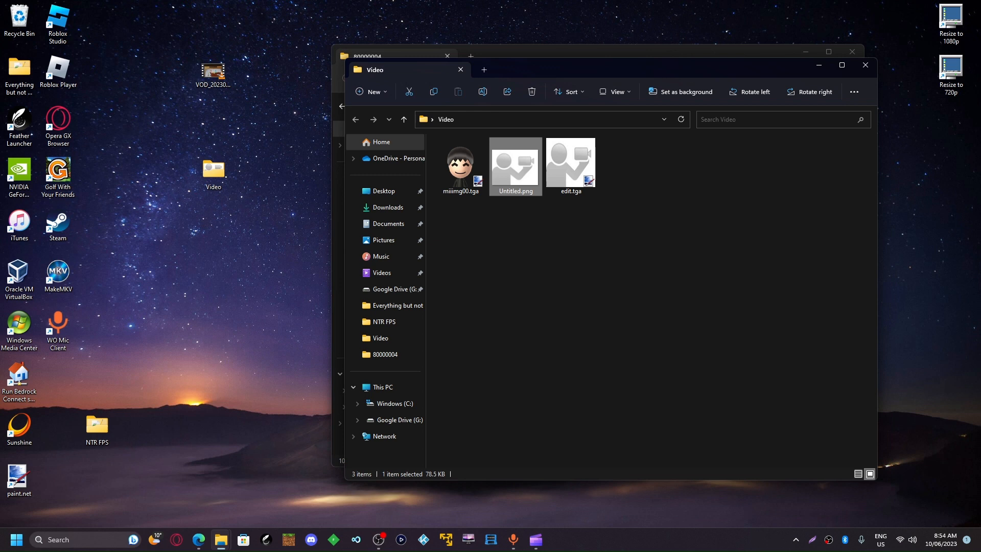
Delete the old miiimg00.tga and rename edit.tga to miiimg00.dat
click(570, 166)
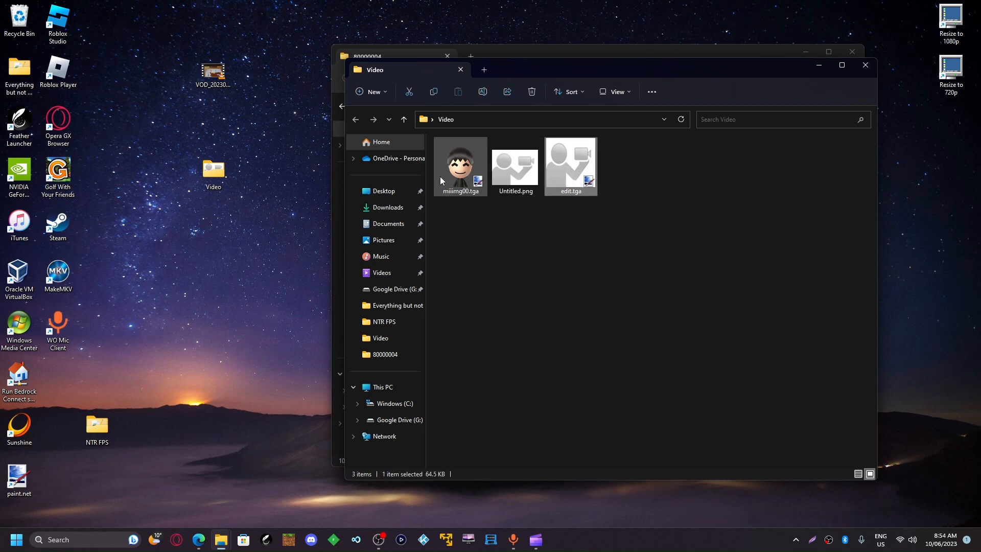
click(756, 370)
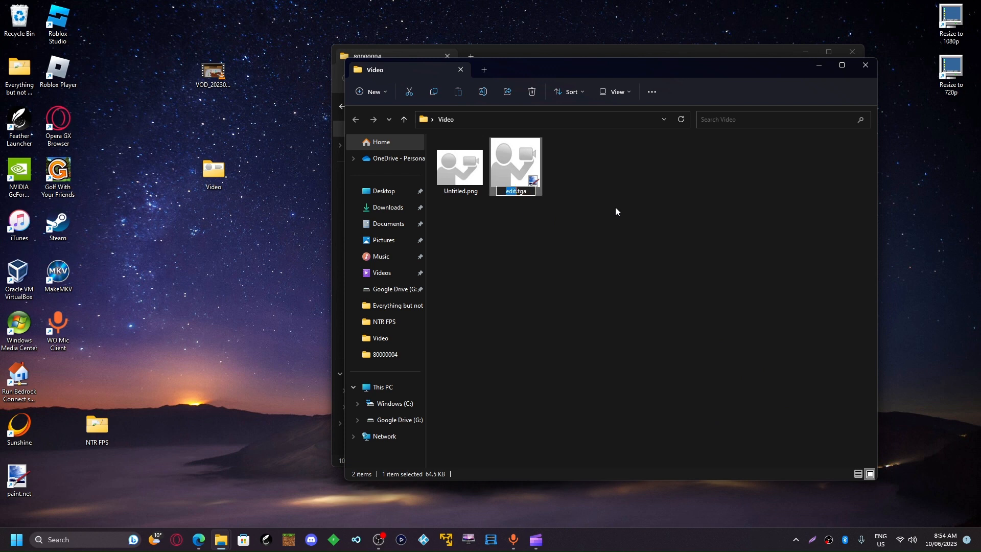
text(miiimg00.dat)
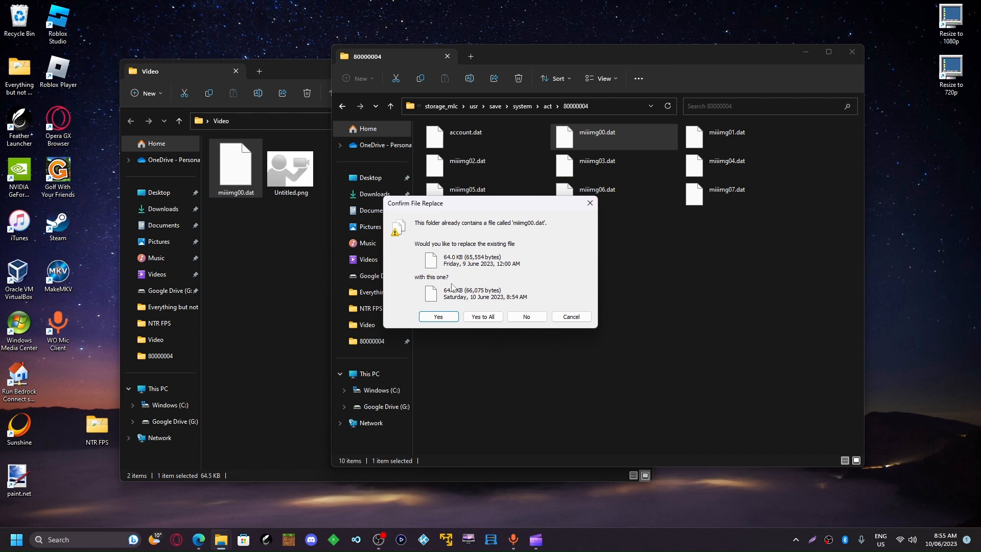
Confirm replacing the console's miiimg00.dat with the edited 64.5 KB file
click(438, 317)
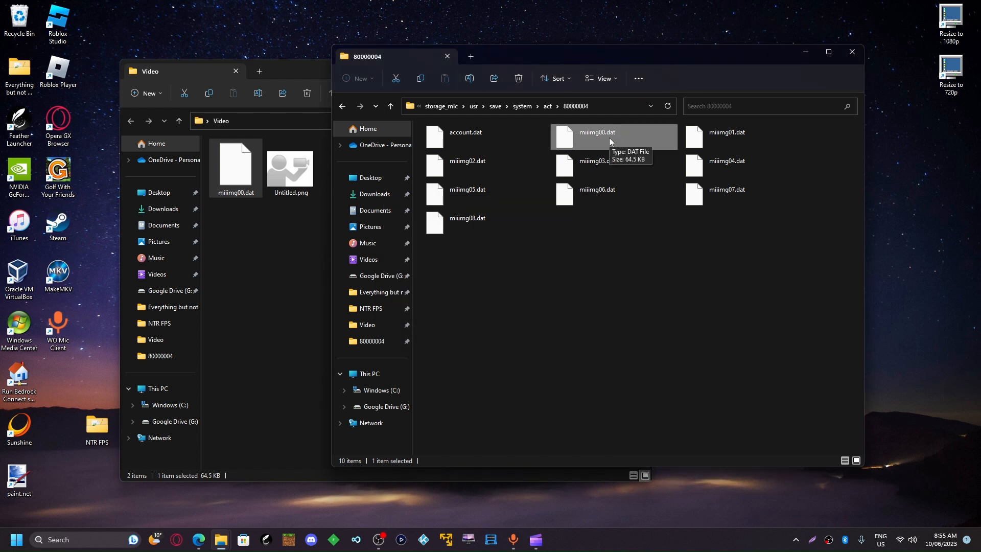
mouse_move(613, 274)
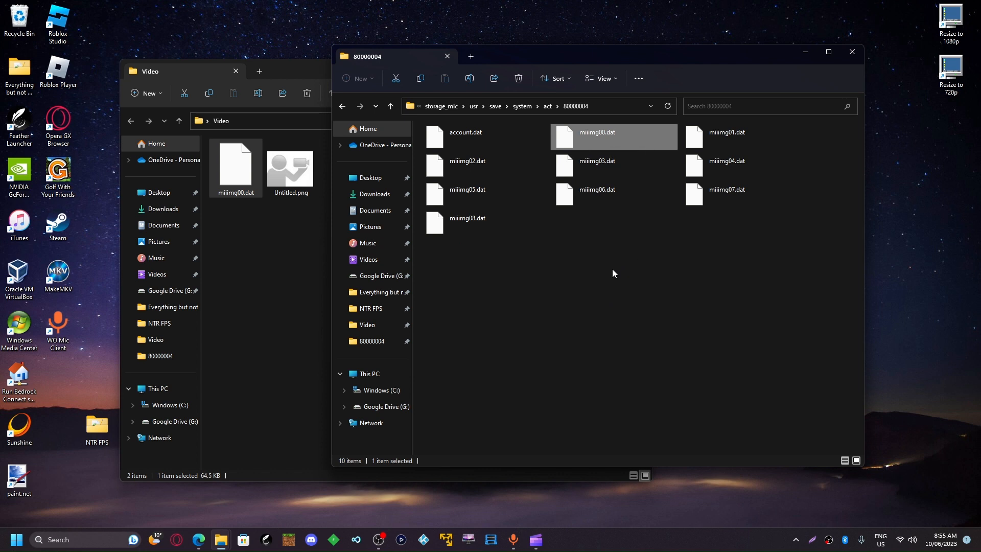
mouse_move(832, 509)
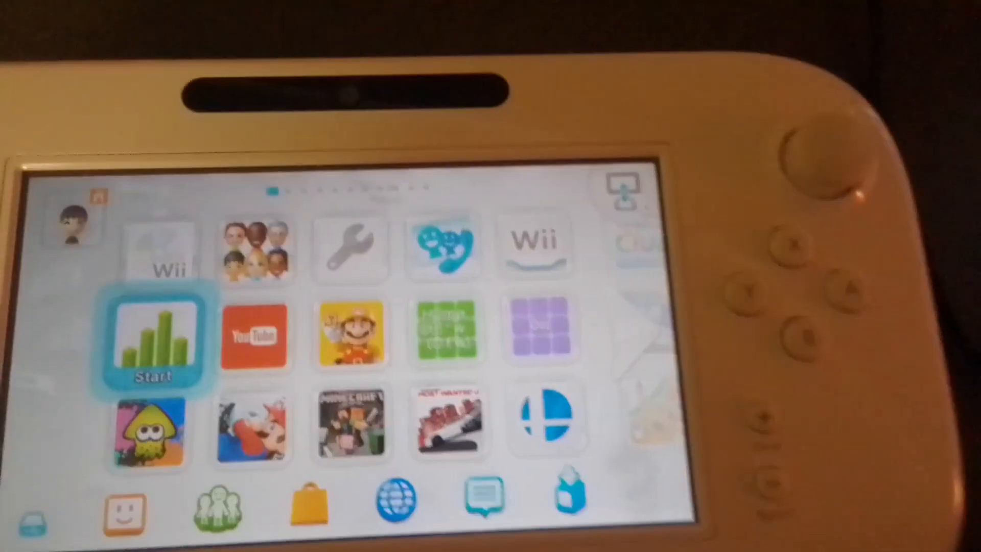
Tap the Daily Log icon on the GamePad home menu
click(159, 338)
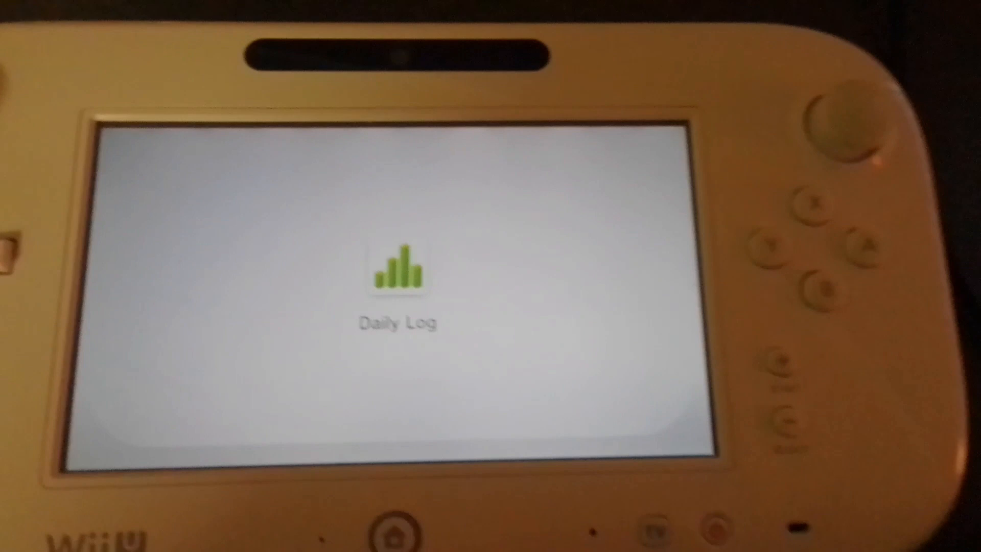